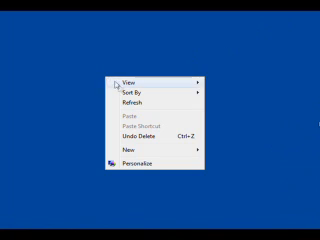
# Open the desktop's New submenu to create a new folder
pyautogui.click(130, 152)
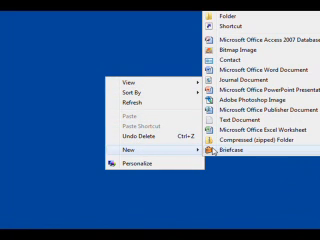
pyautogui.moveTo(208, 14)
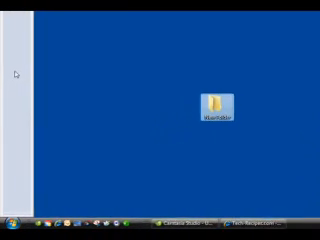
# Hide the title of the left-edge shortcut toolbar, leaving only icons
pyautogui.rightClick(12, 65)
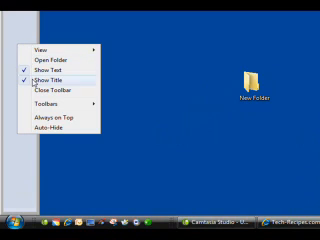
pyautogui.click(40, 92)
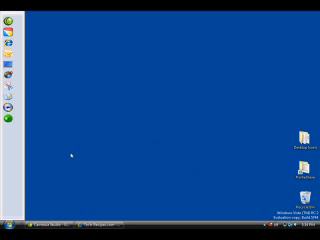
pyautogui.moveTo(8, 143)
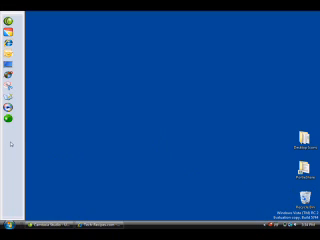